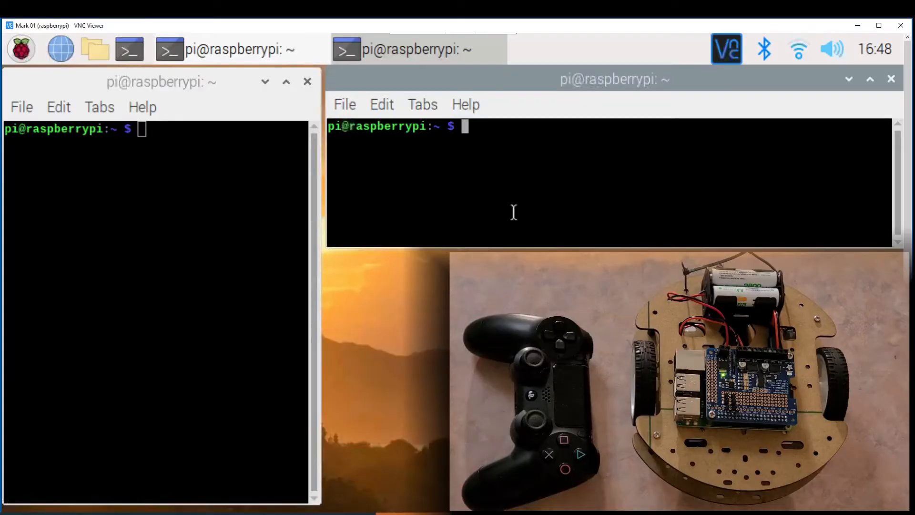
Clone github.com/gusbots/mark01.git at tag v2.1 into the home folder
{"action": "type", "text": "git clone"}
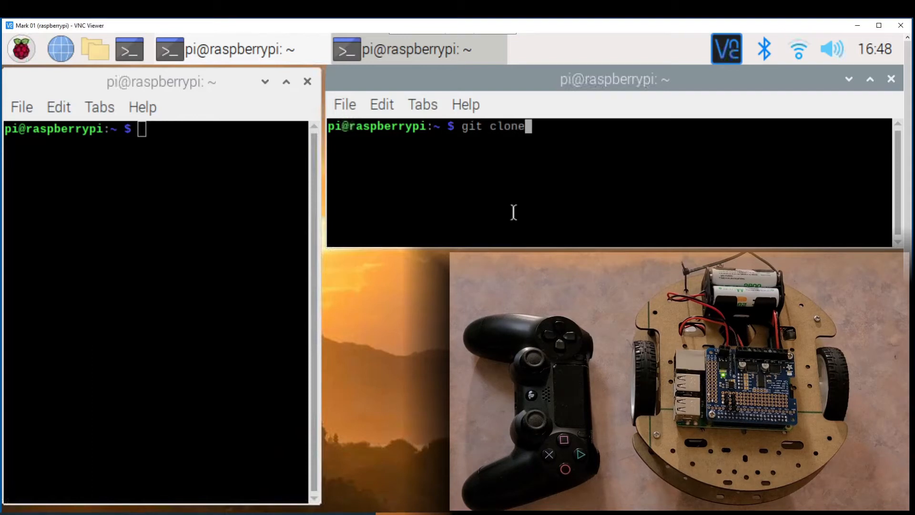
{"action": "type", "text": "-b \"v"}
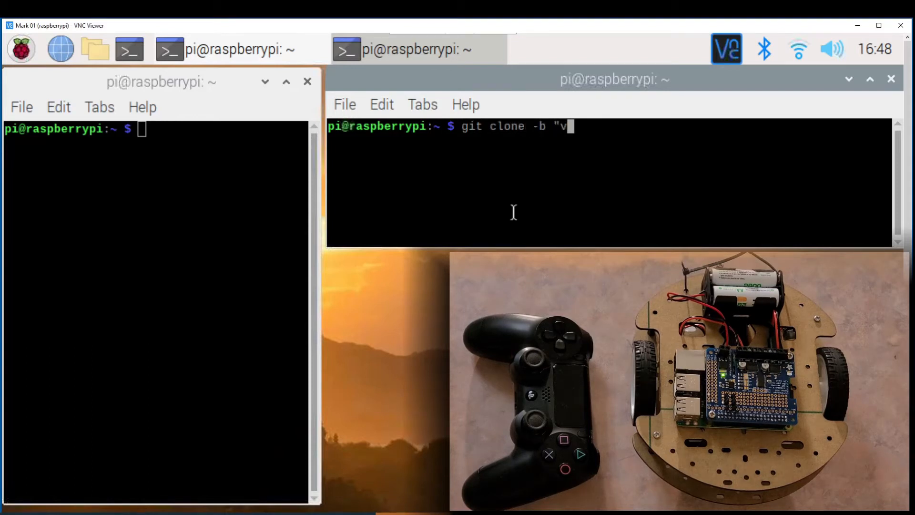
{"action": "type", "text": "2.1\" http"}
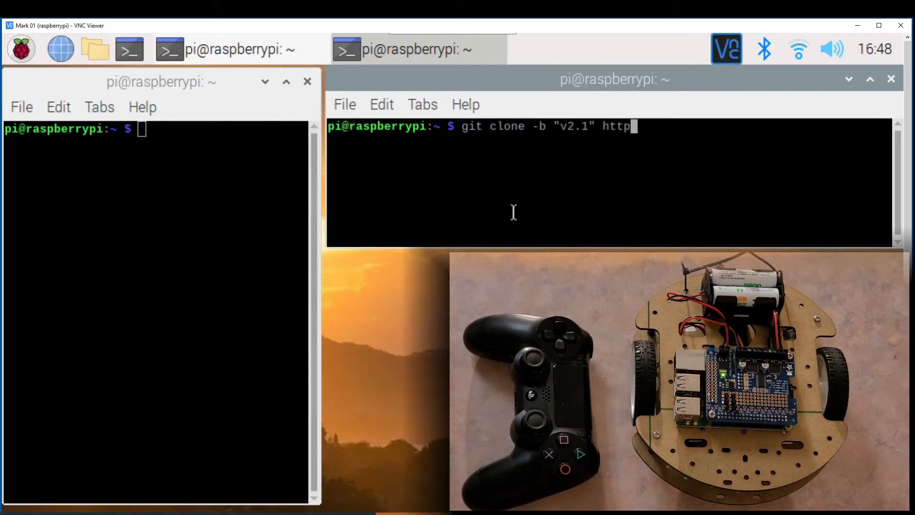
{"action": "type", "text": ":"}
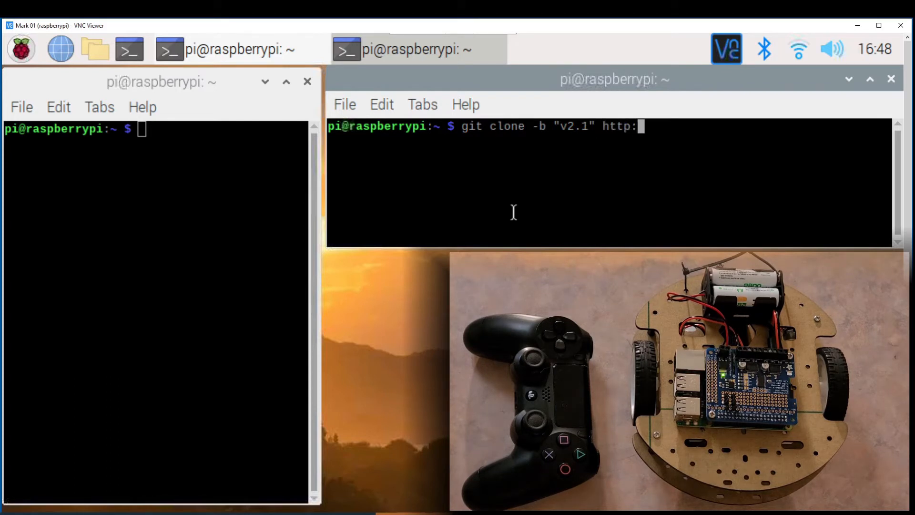
{"action": "type", "text": "/gut"}
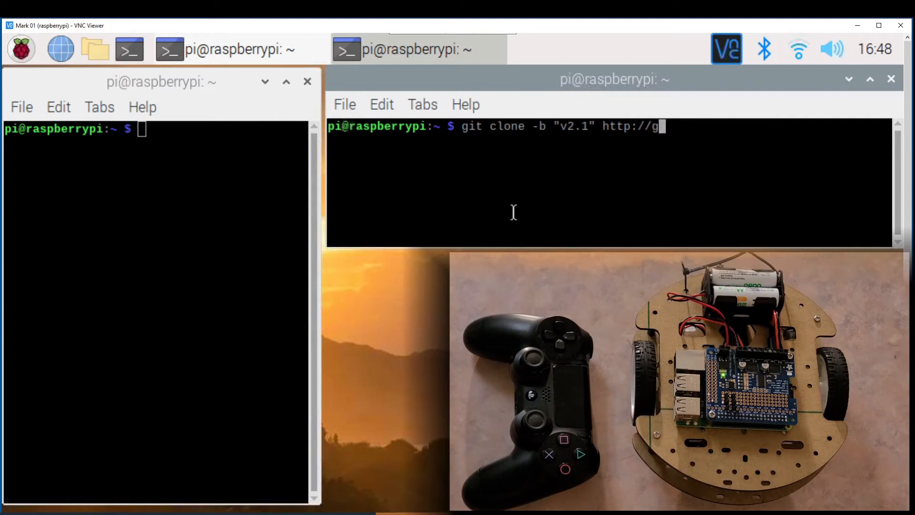
{"action": "type", "text": "ithub.com/"}
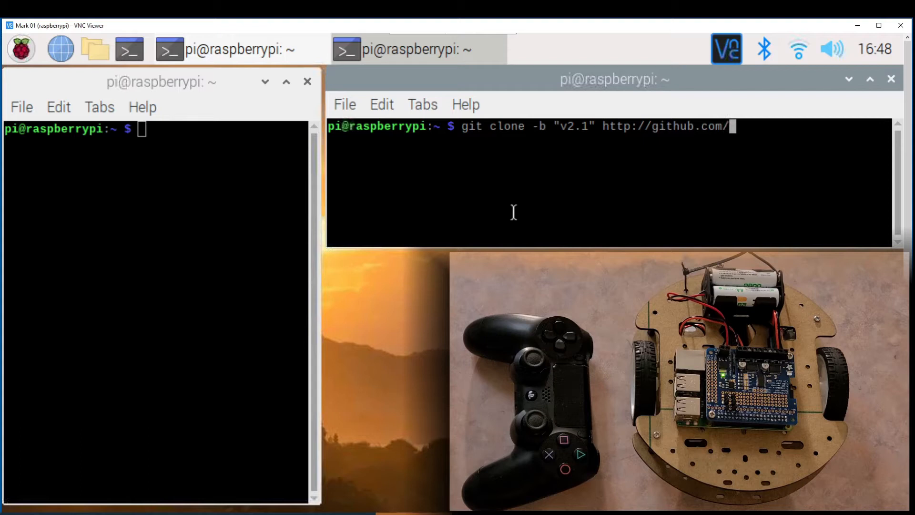
{"action": "type", "text": "gusbots/"}
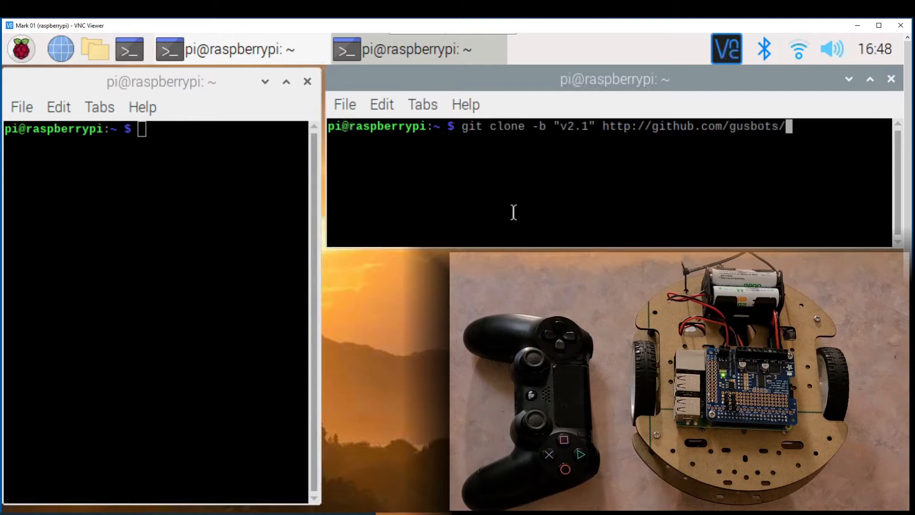
{"action": "type", "text": "mark01.git"}
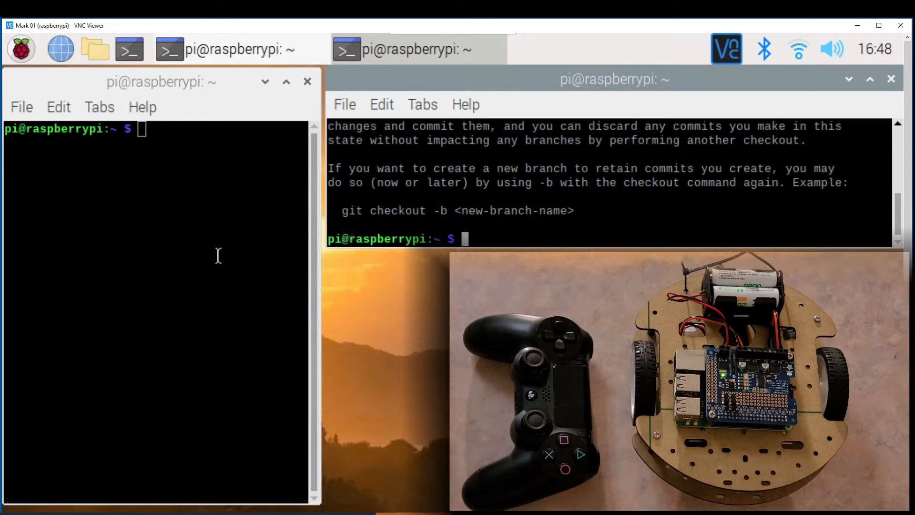
{"action": "mouse_move", "coordinate": [194, 251]}
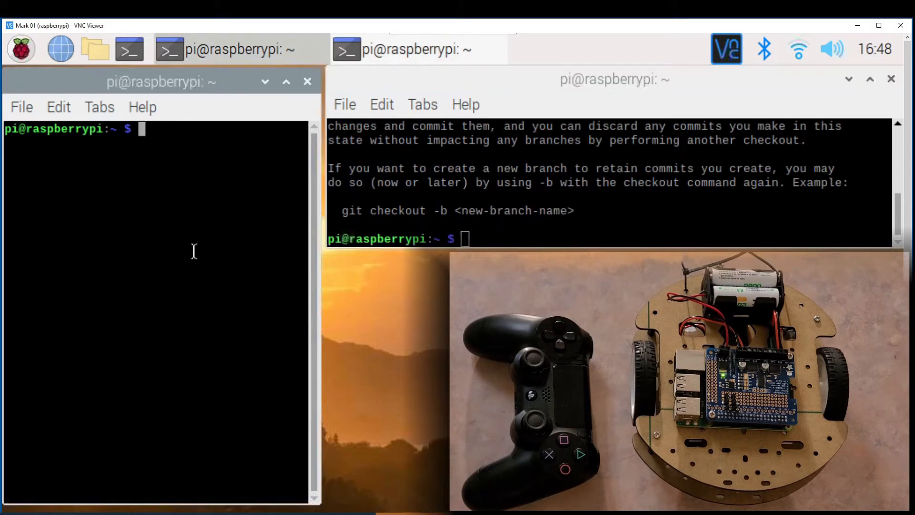
Run sudo ds4drv to pair the PS4 controller over Bluetooth
{"action": "type", "text": "sudo"}
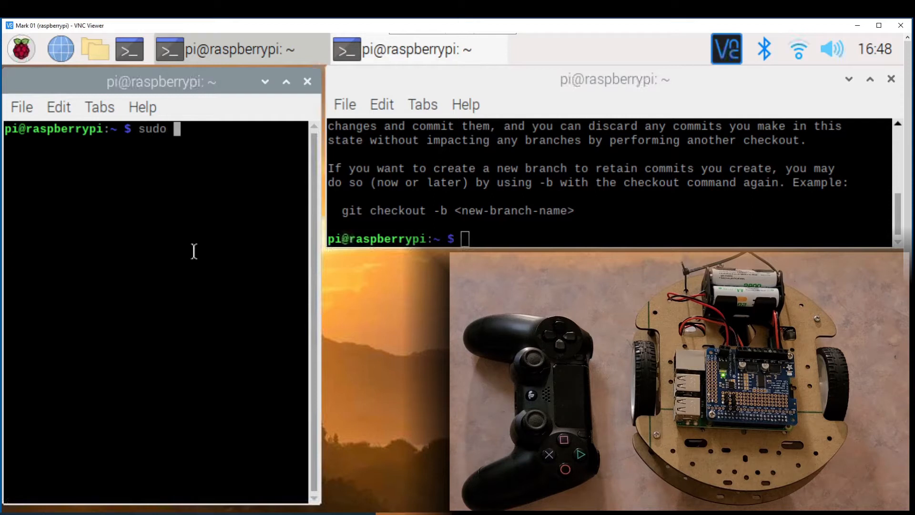
{"action": "type", "text": "ds4drv"}
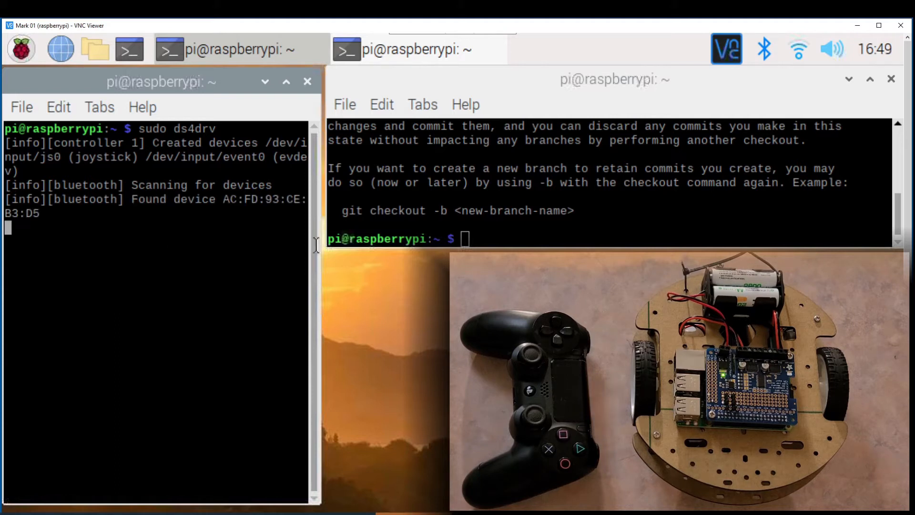
{"action": "type", "text": "cd"}
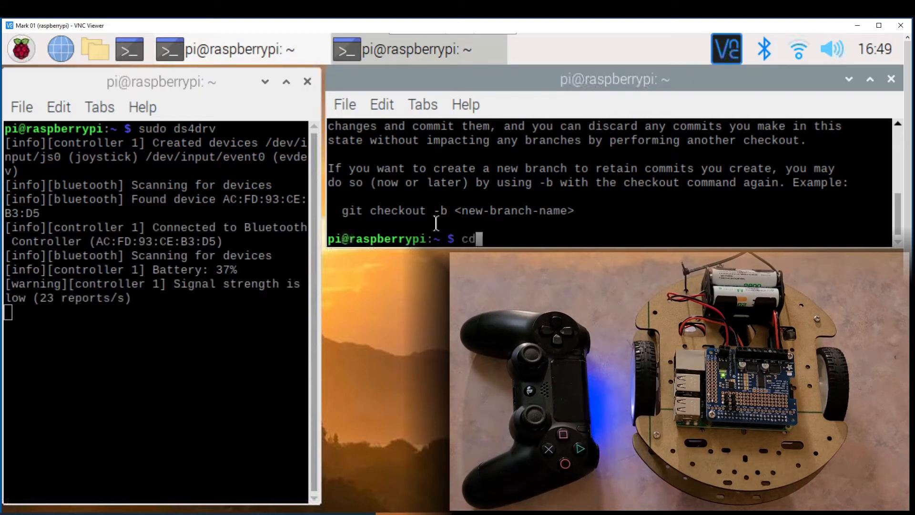
Move into mark01/src and run the Python script printing Motors 0.0, 0.0
{"action": "type", "text": "mark01/"}
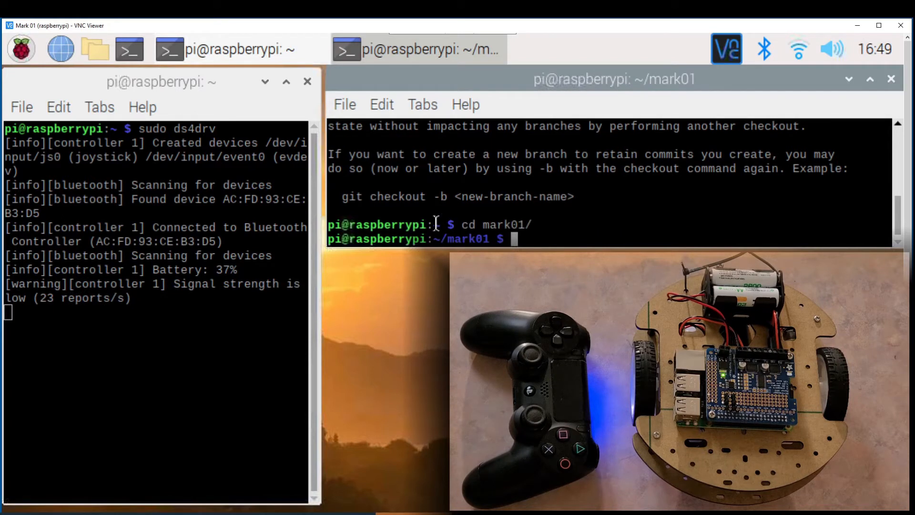
{"action": "type", "text": "cd"}
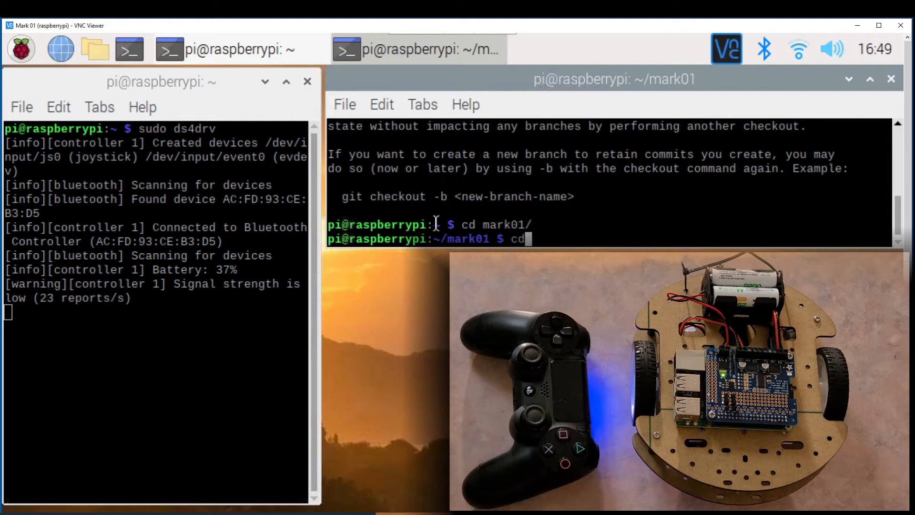
{"action": "type", "text": "src/"}
{"action": "type", "text": "ls"}
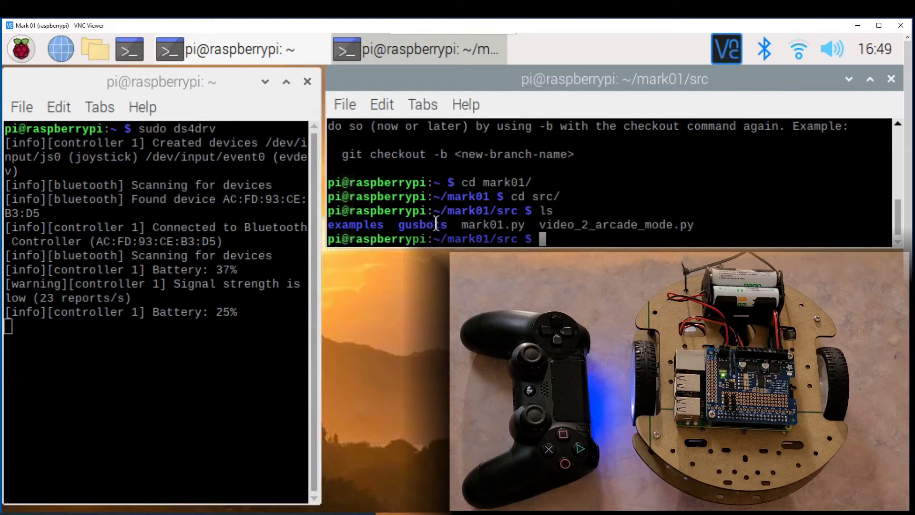
{"action": "type", "text": "python"}
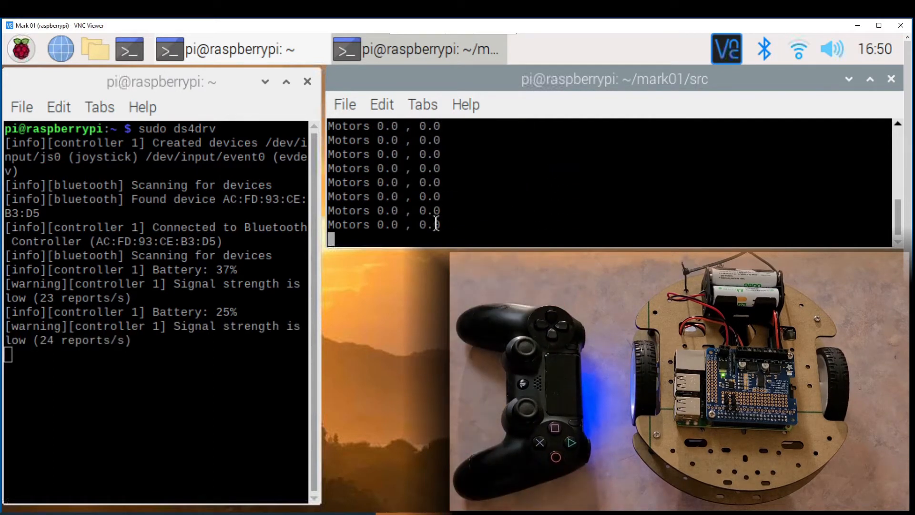
Stop the arcade-mode script with Ctrl+C and enter python3 mark01.py
{"action": "key", "text": "ctrl+c"}
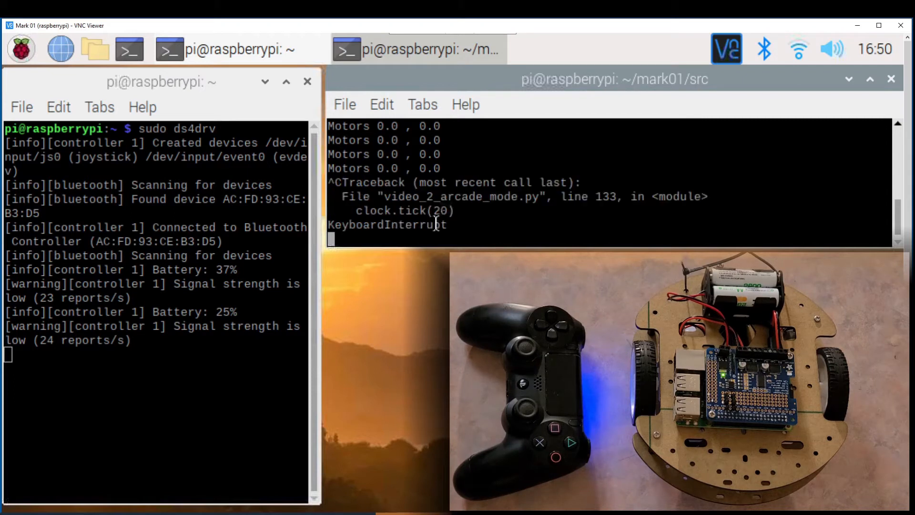
{"action": "type", "text": "pyt"}
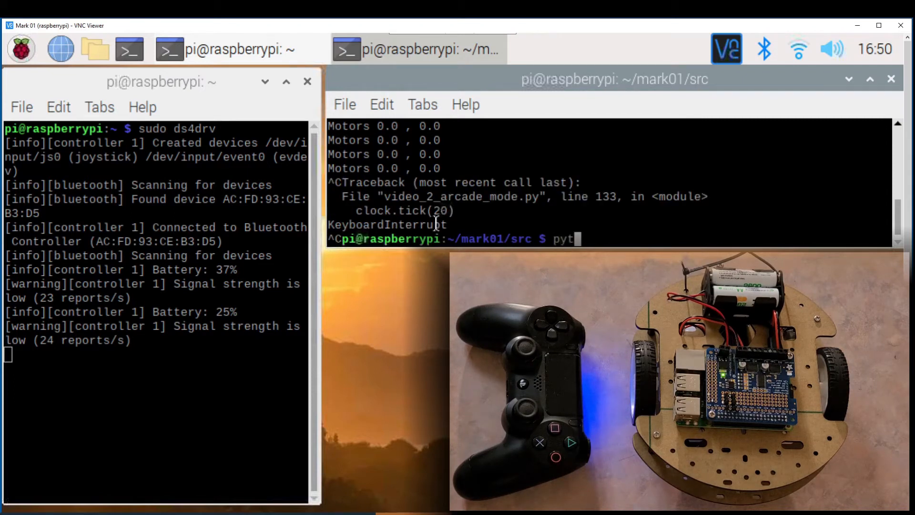
{"action": "type", "text": "hon3 ma"}
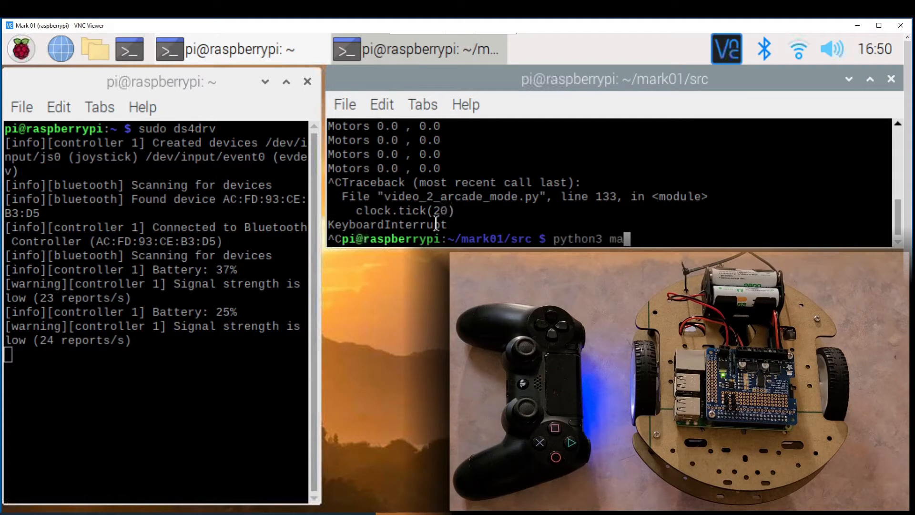
{"action": "type", "text": "rk01.py"}
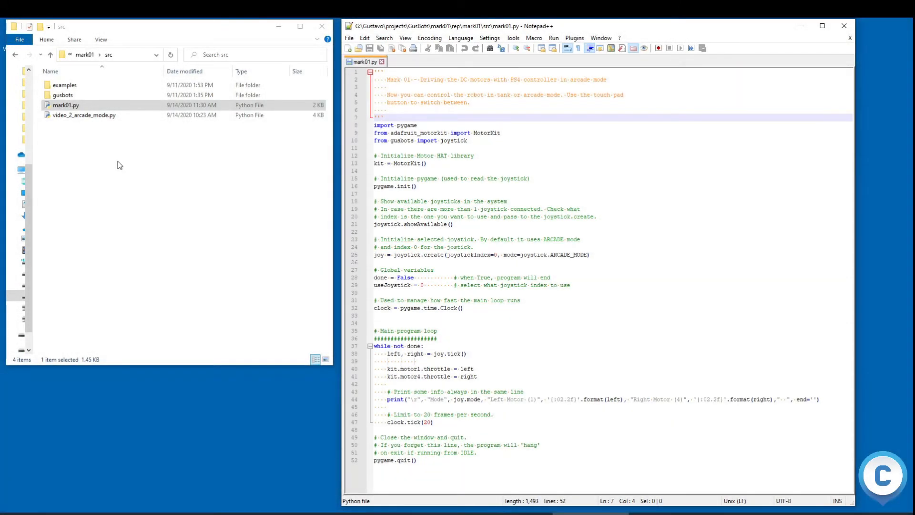
{"action": "left_click", "coordinate": [467, 140]}
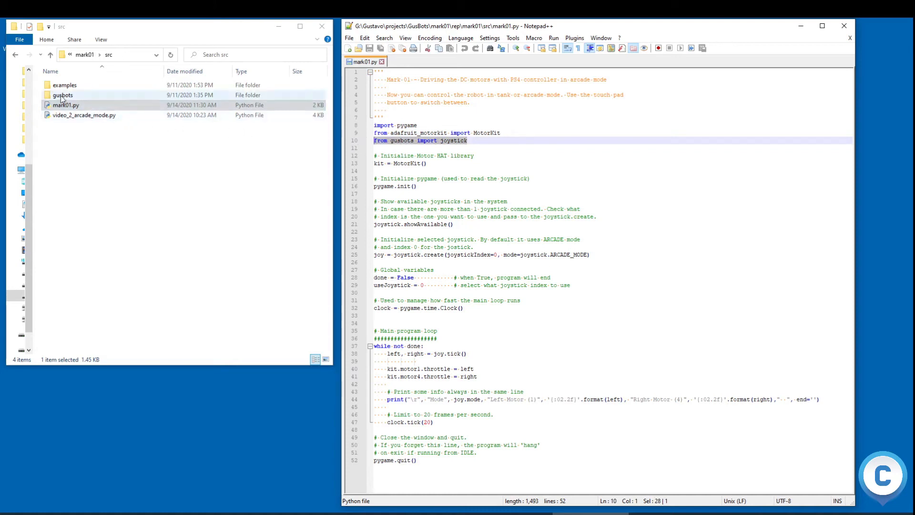
{"action": "double_click", "coordinate": [63, 95]}
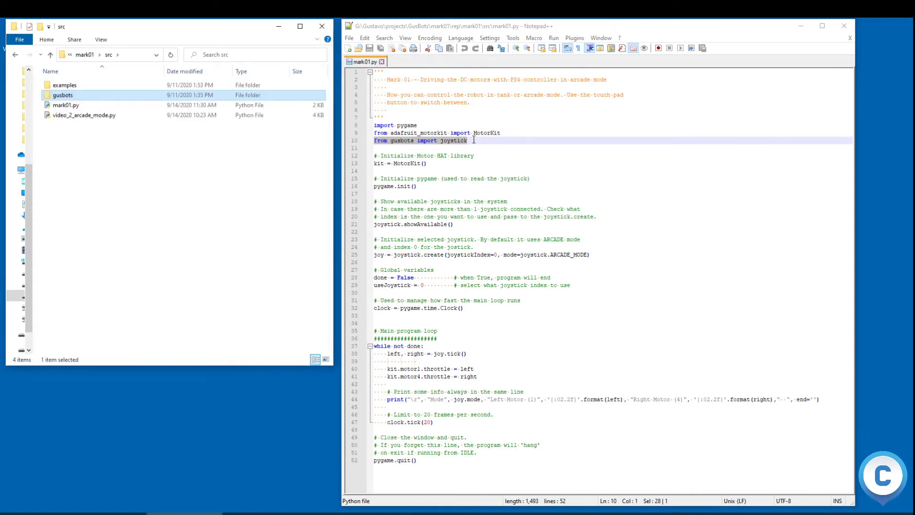
{"action": "mouse_move", "coordinate": [428, 155]}
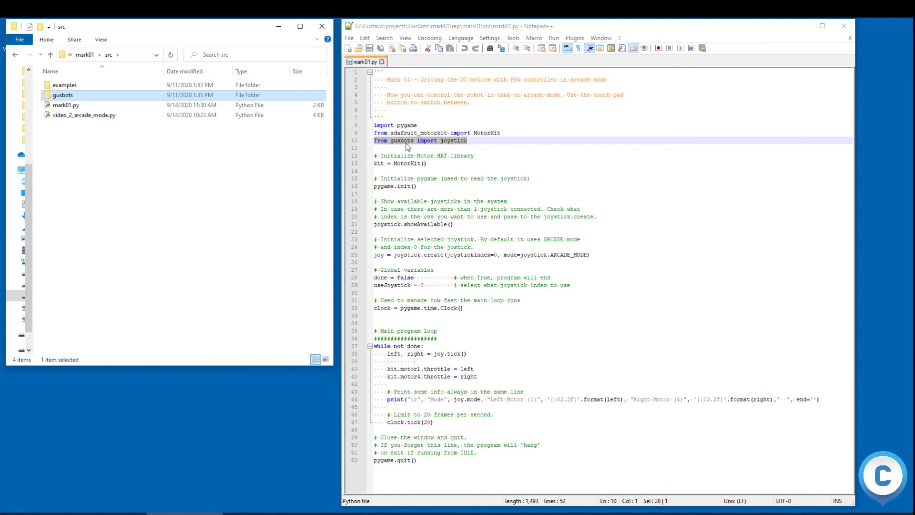
{"action": "mouse_move", "coordinate": [431, 155]}
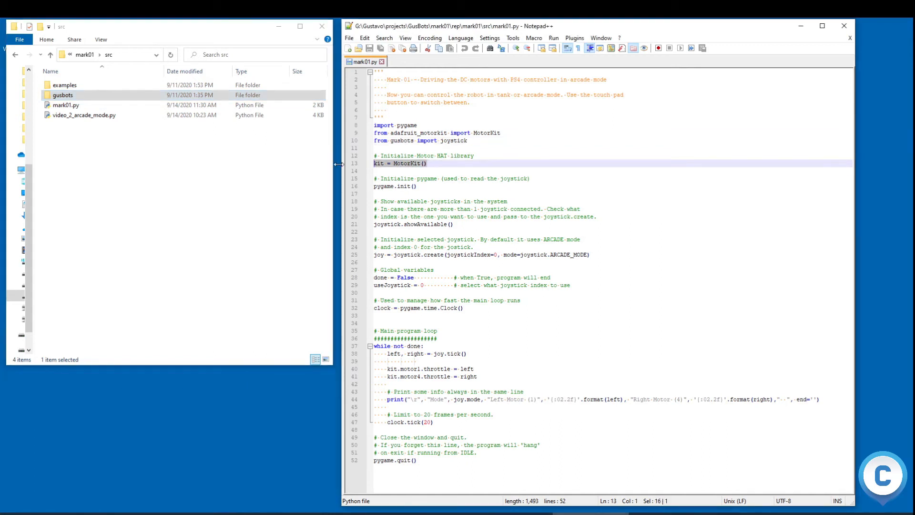
{"action": "left_click", "coordinate": [397, 185]}
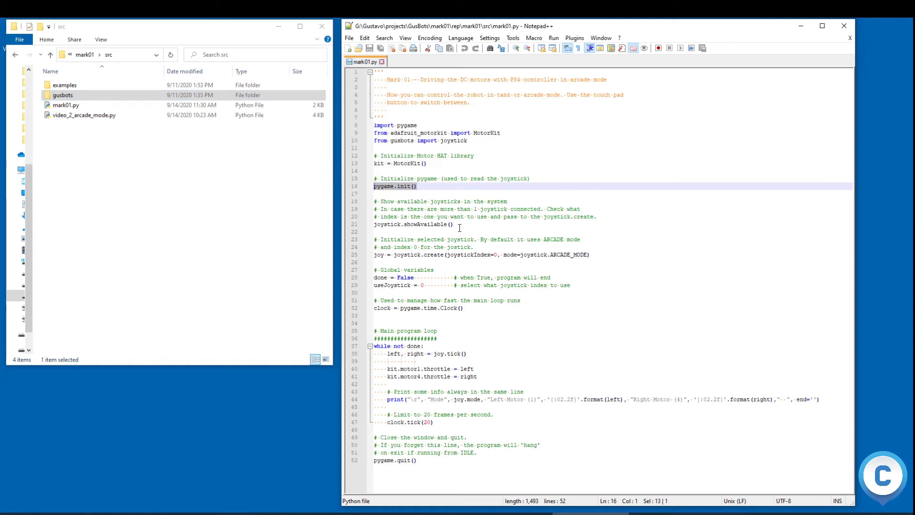
{"action": "left_click", "coordinate": [452, 224]}
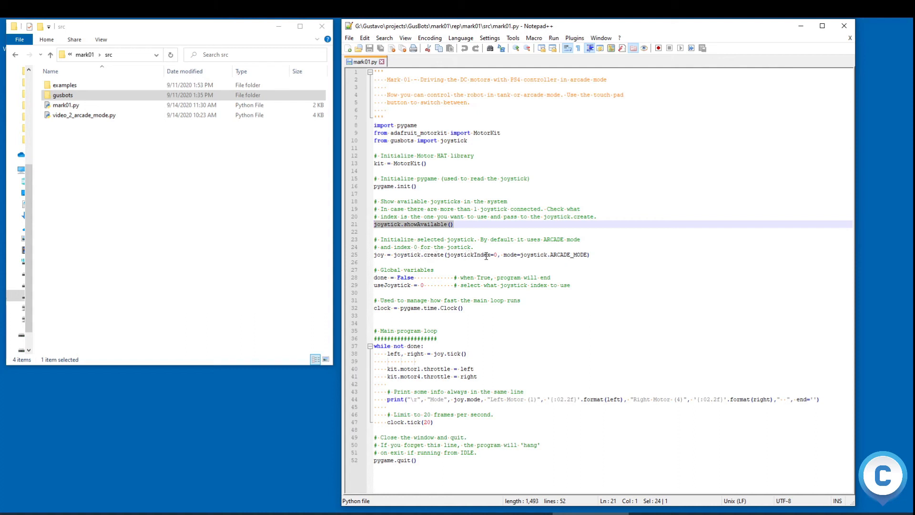
{"action": "mouse_move", "coordinate": [510, 261]}
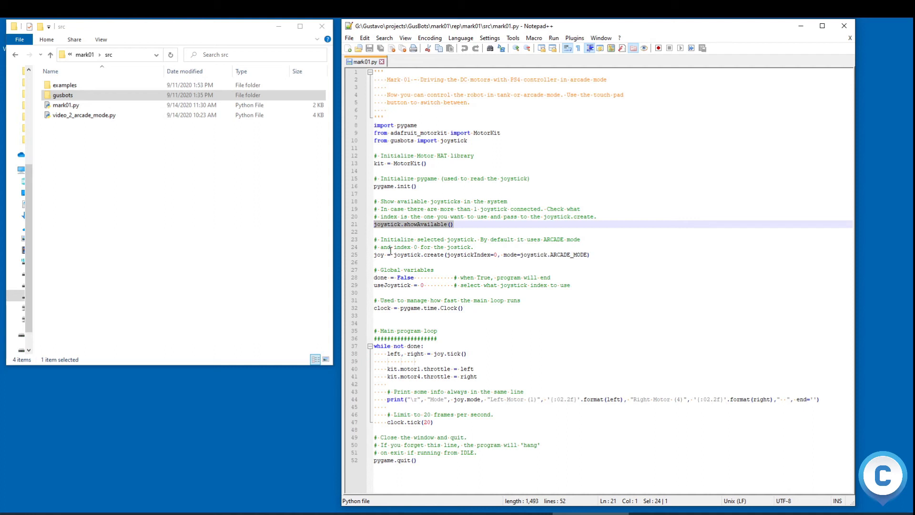
{"action": "double_click", "coordinate": [377, 254]}
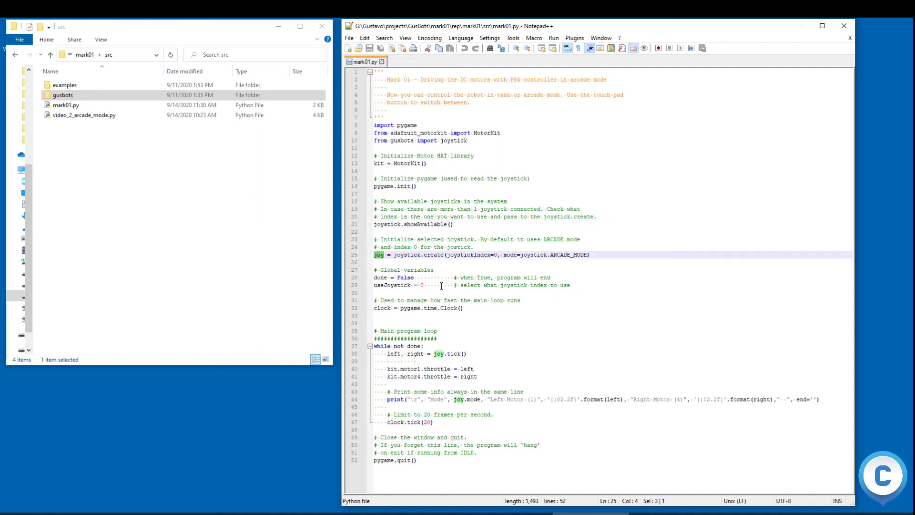
{"action": "mouse_move", "coordinate": [542, 285]}
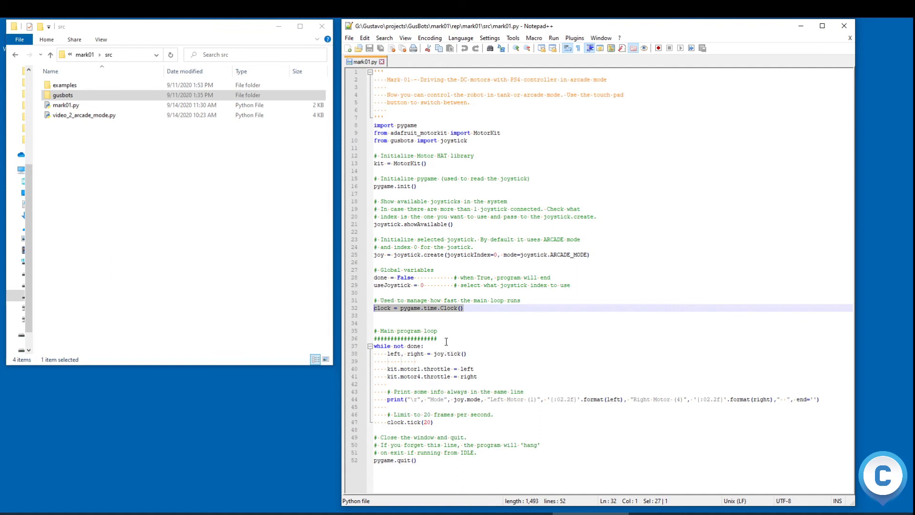
{"action": "mouse_move", "coordinate": [444, 359]}
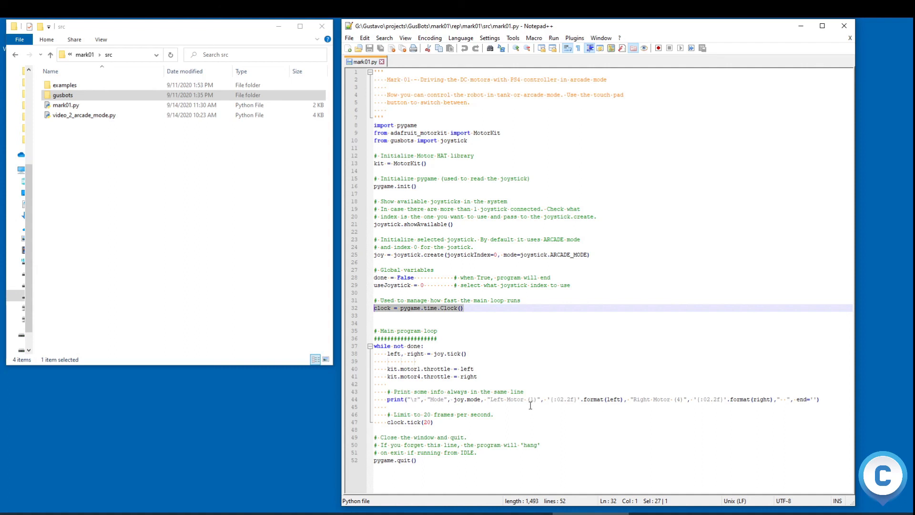
{"action": "mouse_move", "coordinate": [679, 396]}
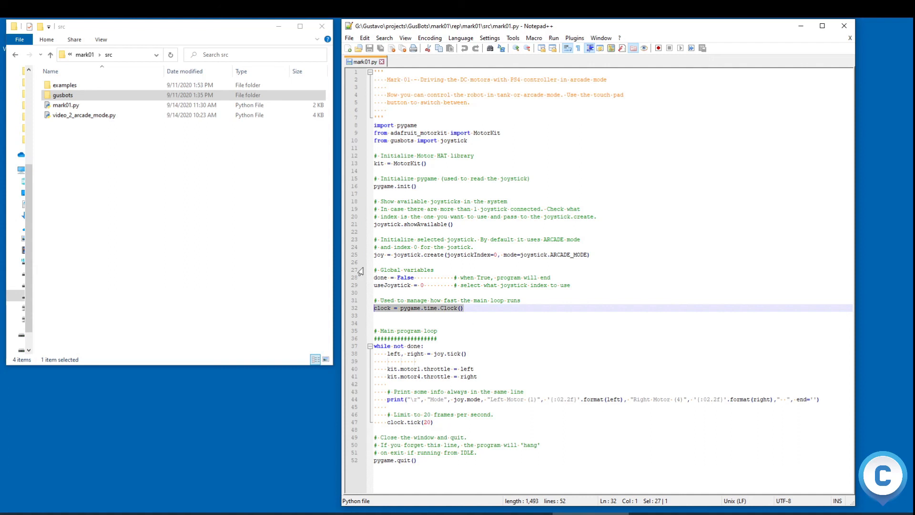
{"action": "mouse_move", "coordinate": [530, 337]}
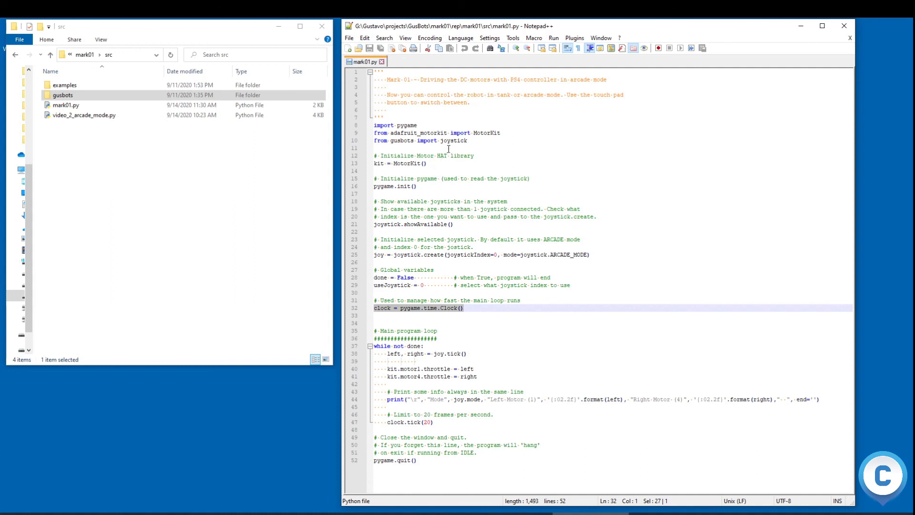
{"action": "mouse_move", "coordinate": [421, 179]}
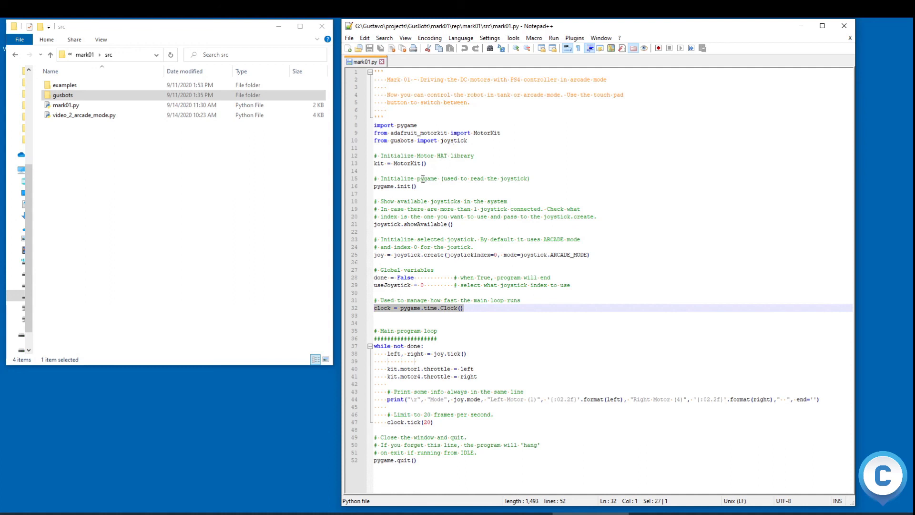